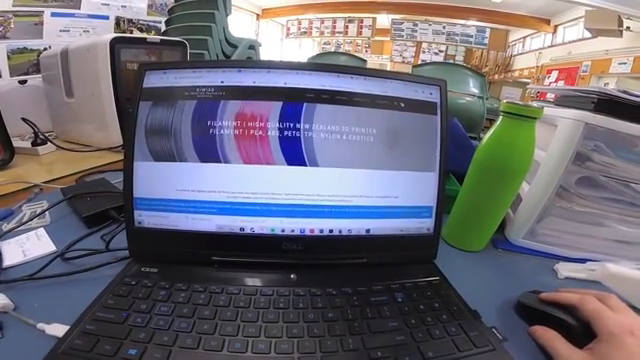
- Choose ABS as the print material and send the job to the printer
scroll("down", 3)
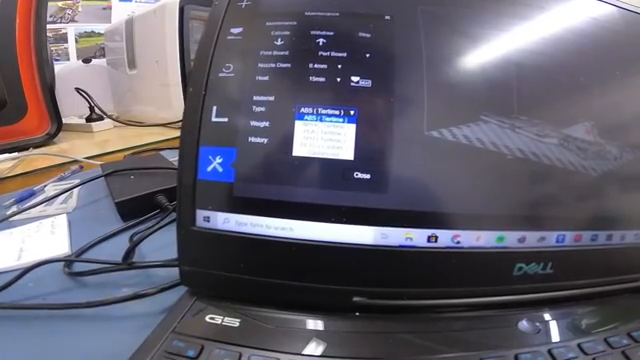
left_click(318, 130)
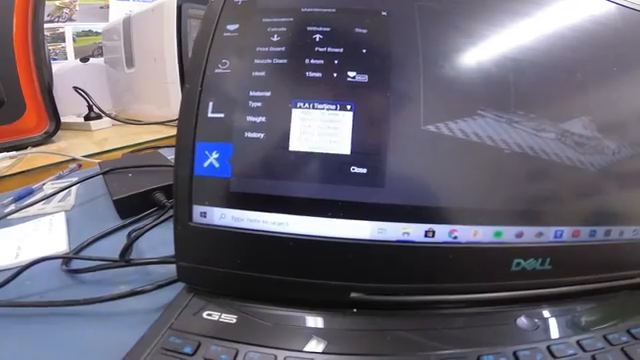
left_click(330, 104)
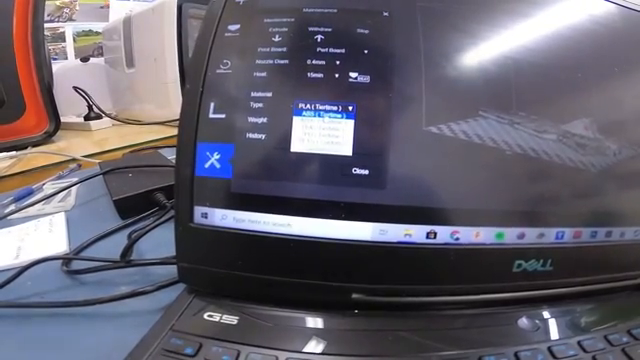
left_click(318, 112)
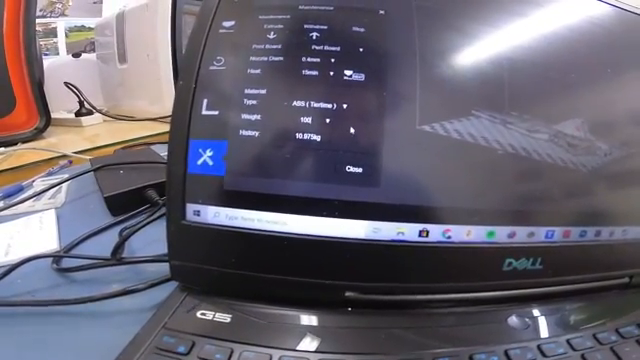
left_click(348, 166)
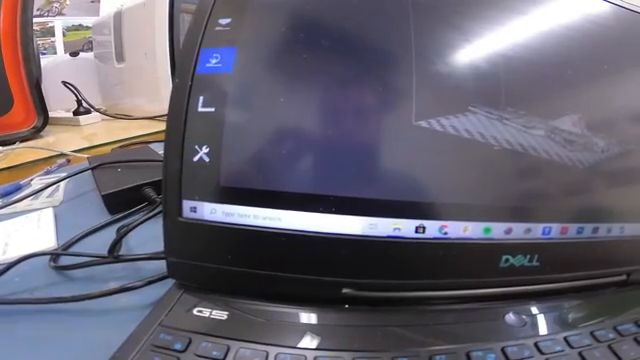